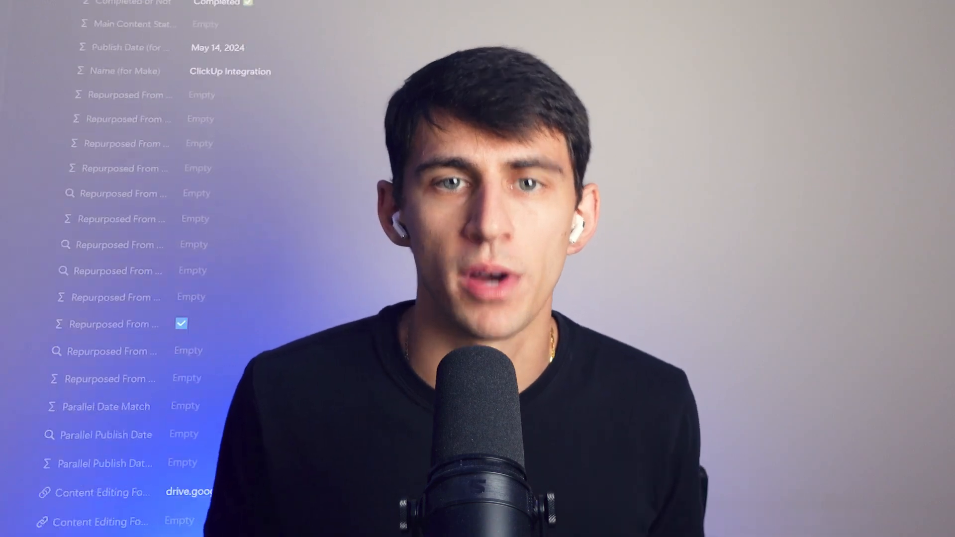
scroll("down", 3)
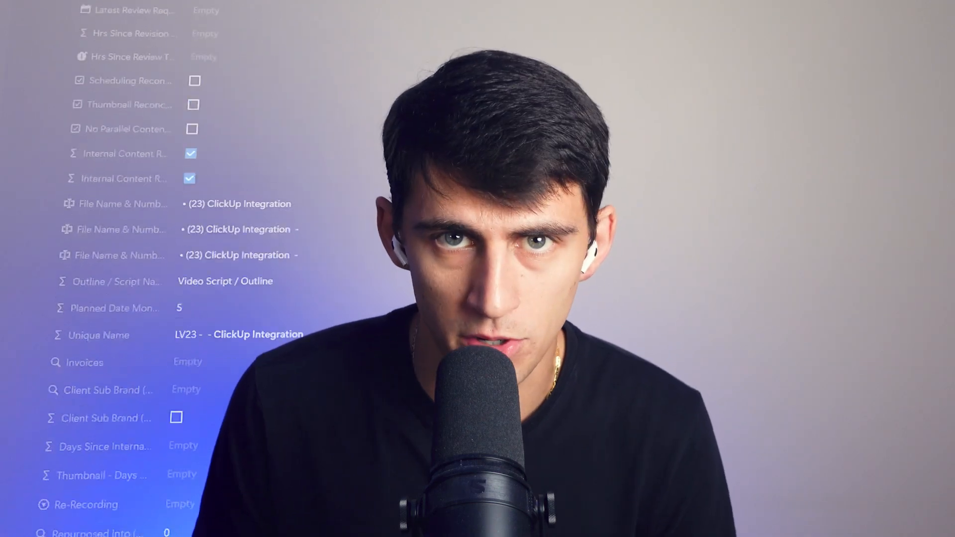